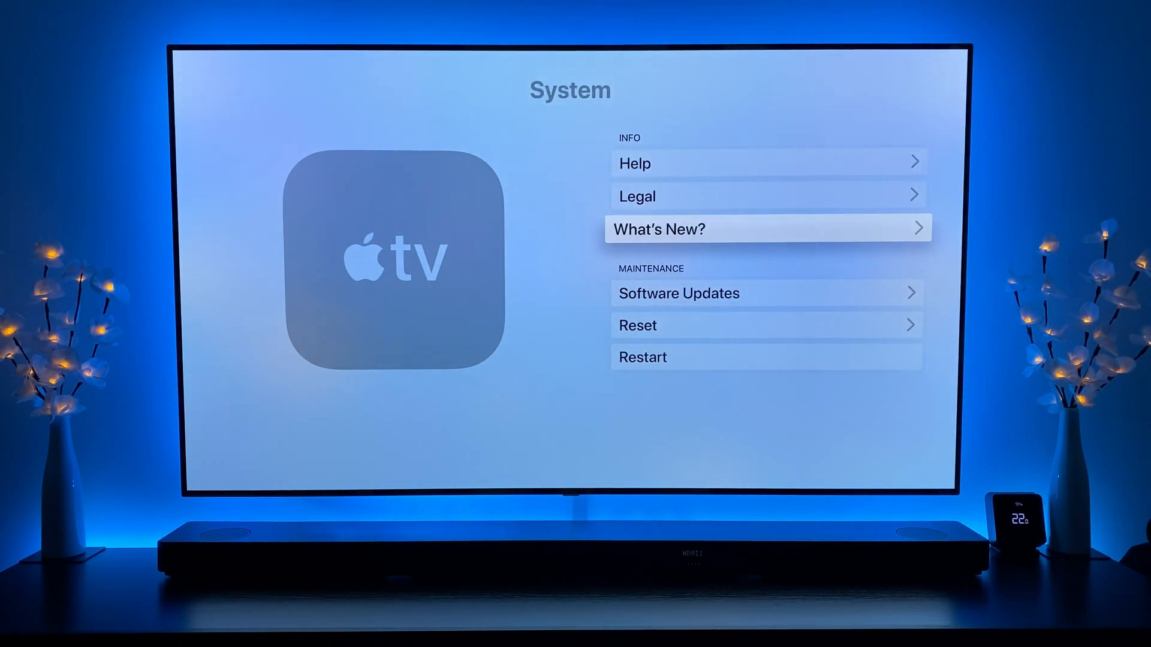
Open Software Updates under Maintenance in the System settings.
click(766, 293)
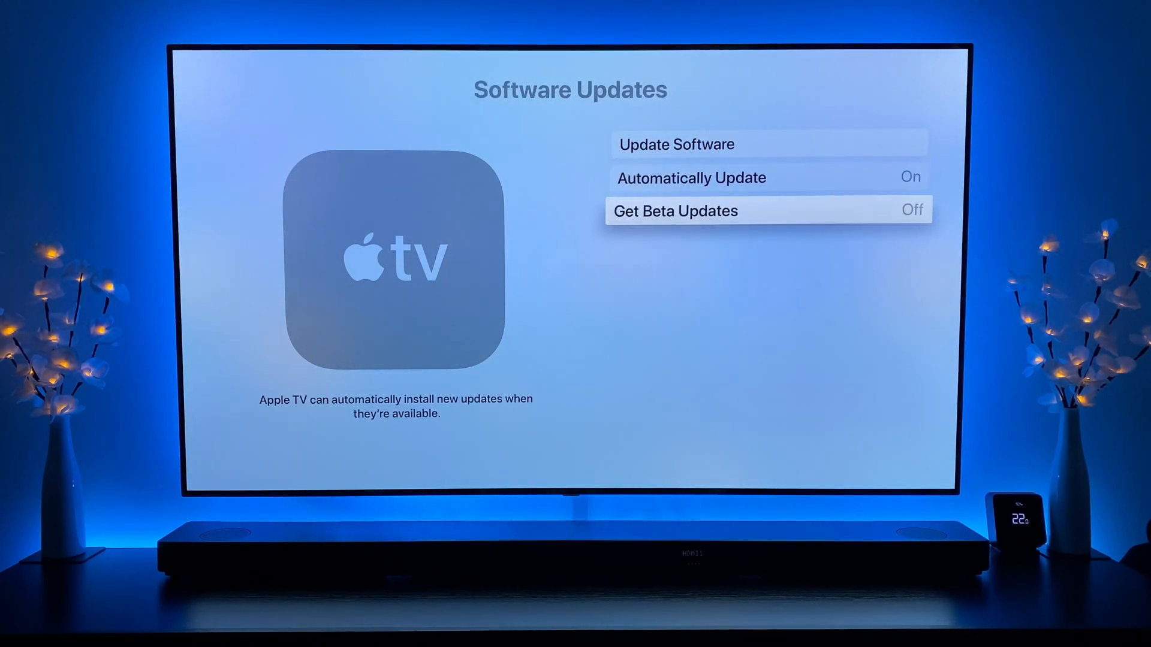
Turn on Get Beta Updates, agree to the beta terms, and start the beta update download.
click(767, 211)
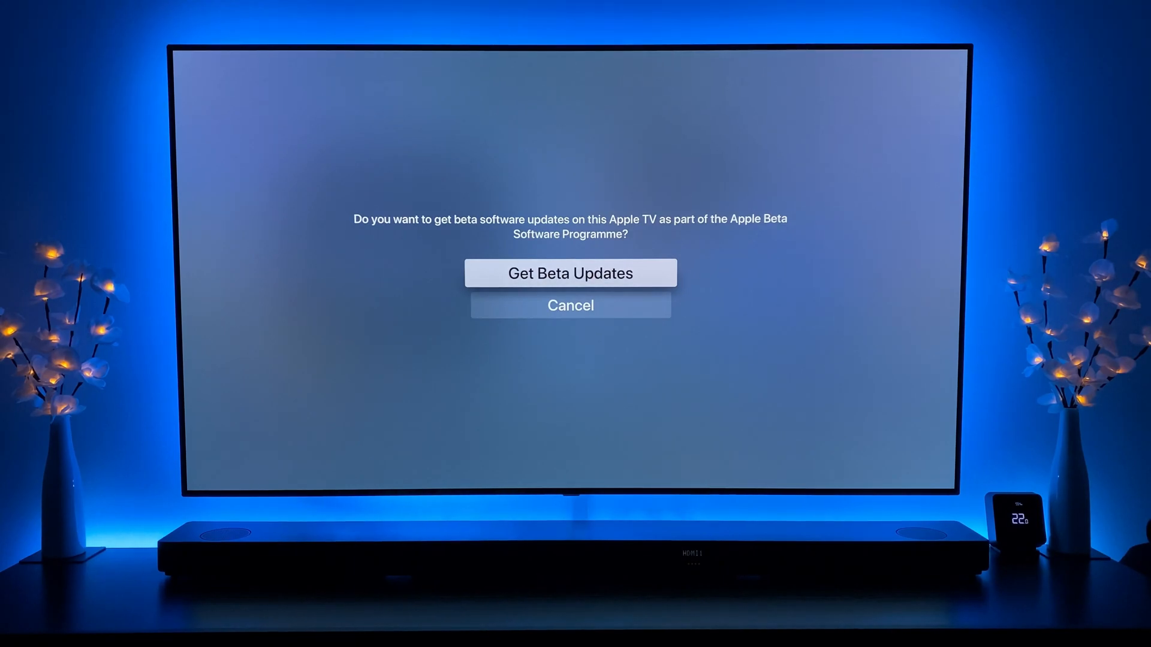
click(571, 274)
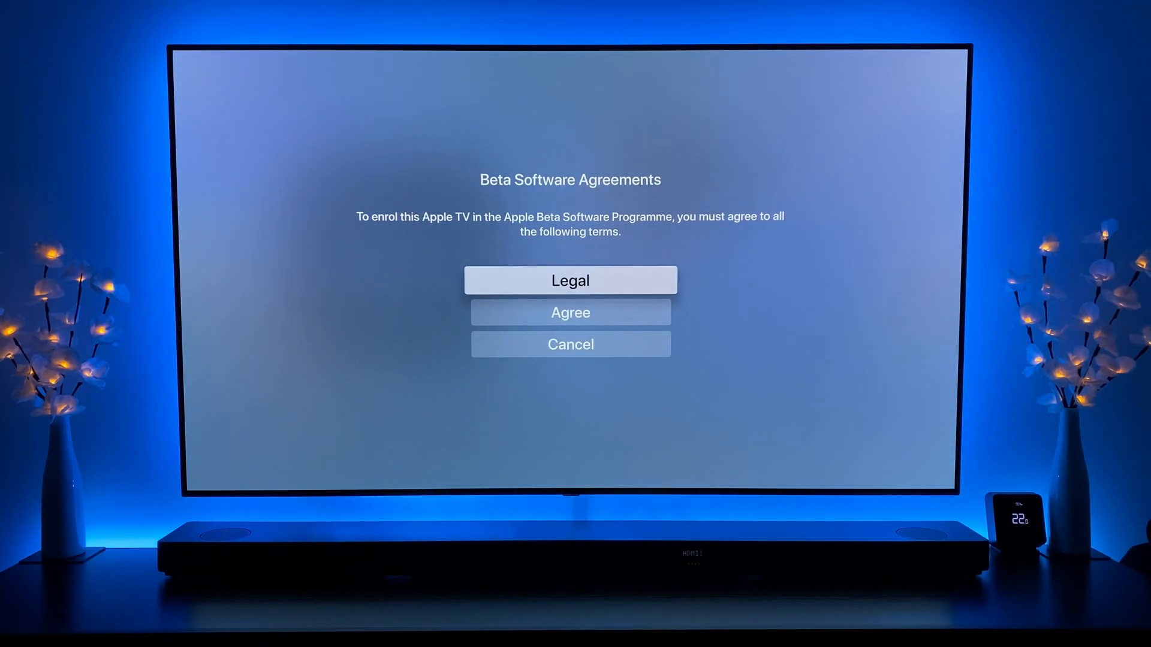
click(569, 311)
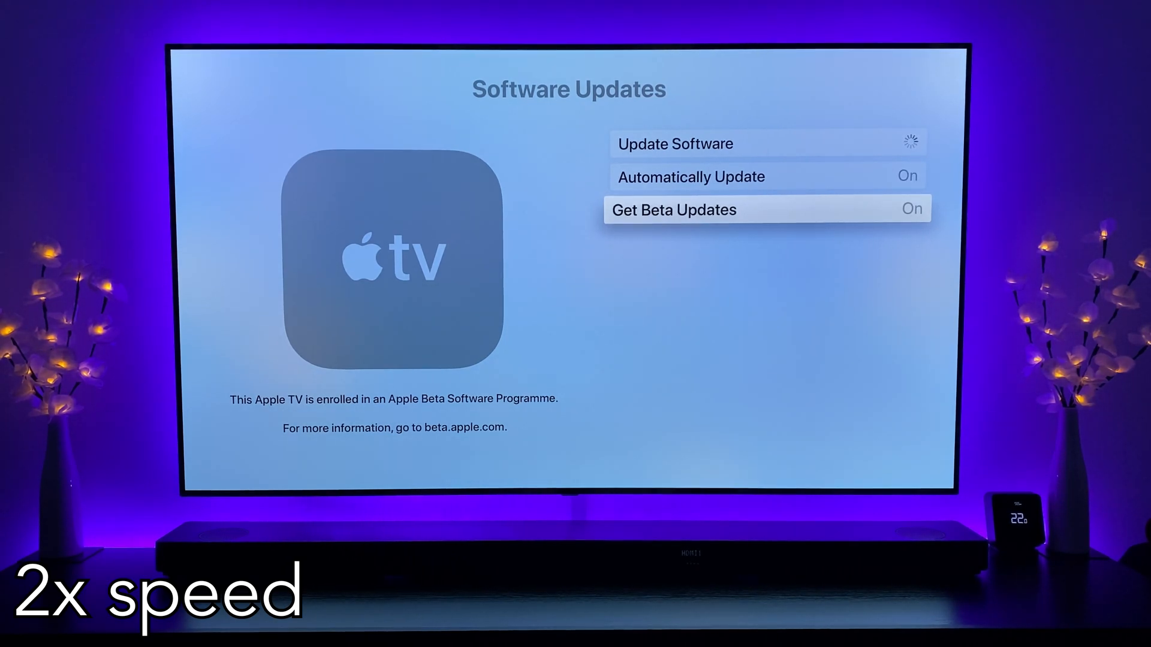
click(766, 143)
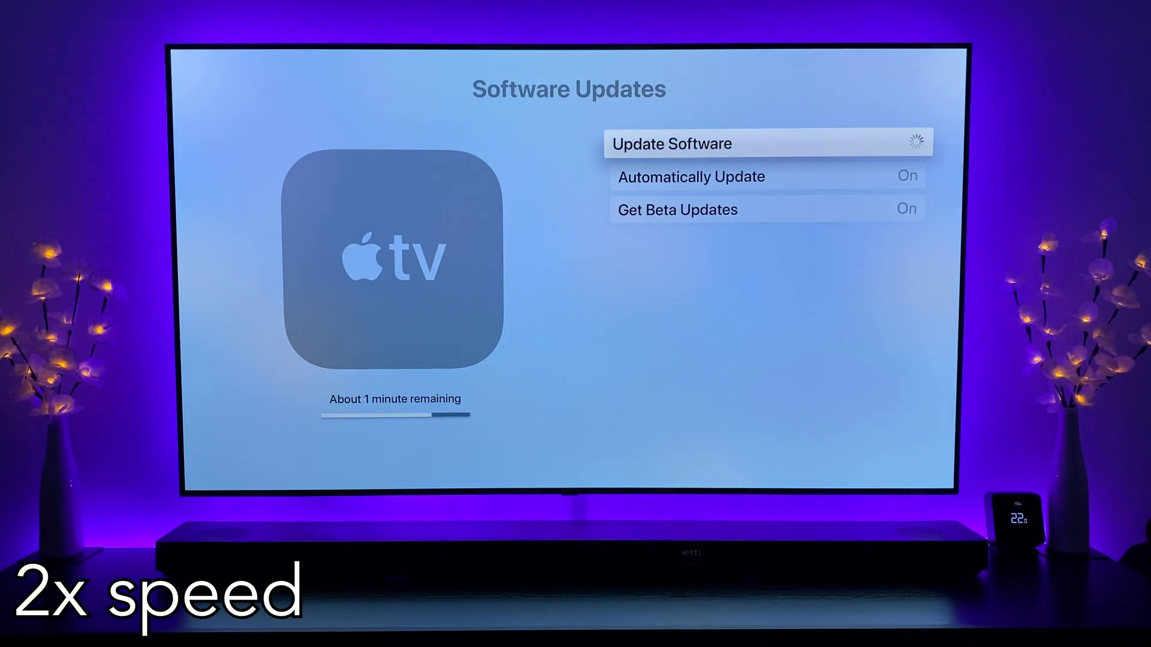